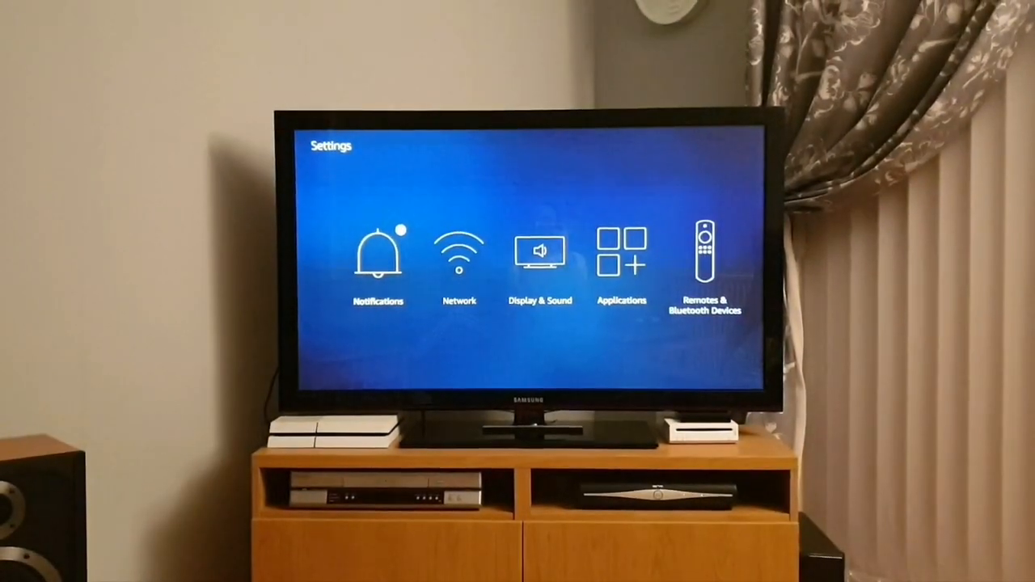
Enter 'live.rangers.co.' in the address bar so live.rangers.co.uk suggestions appear.
scroll("right", 3)
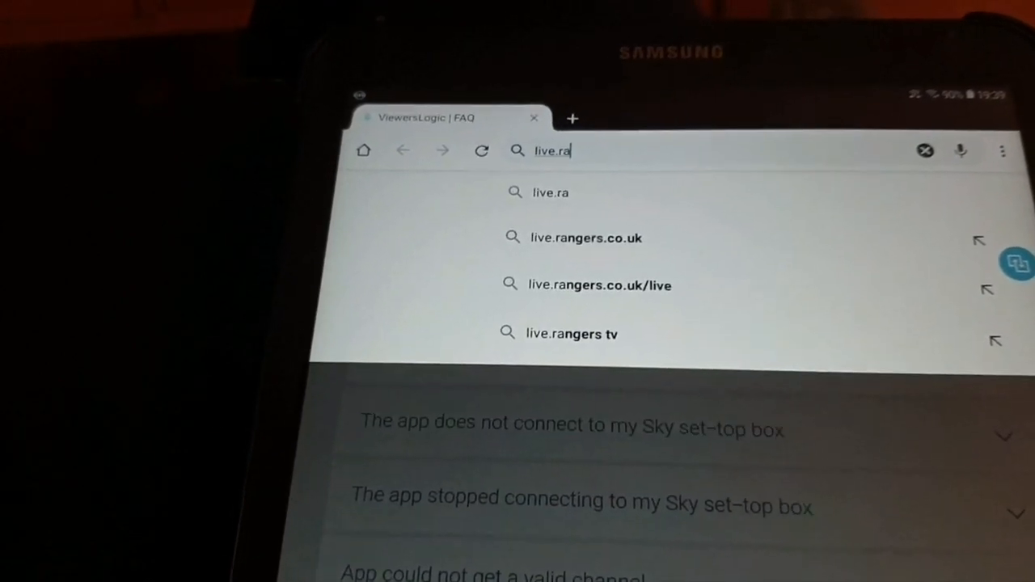
type("ngers")
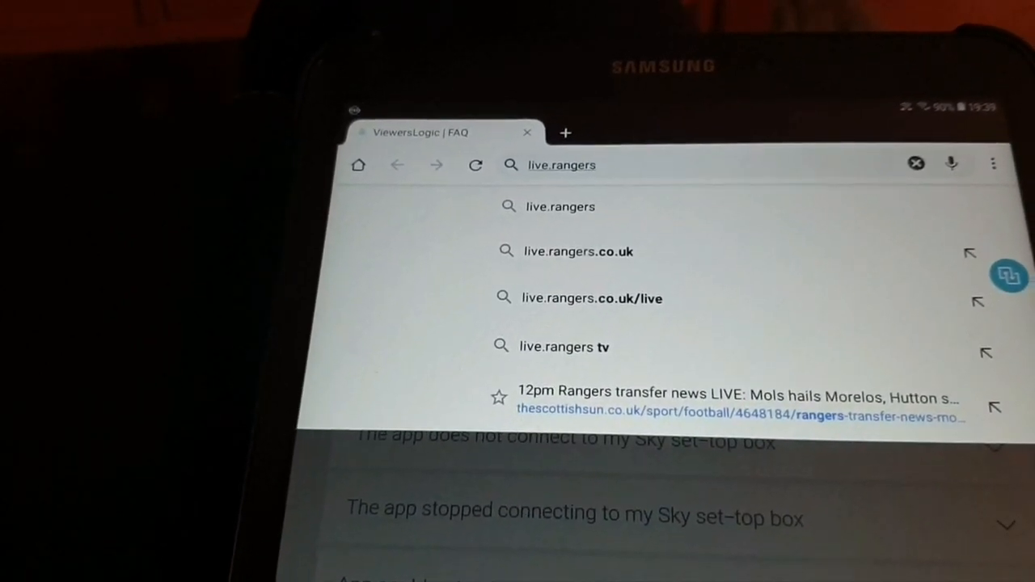
type(".co.")
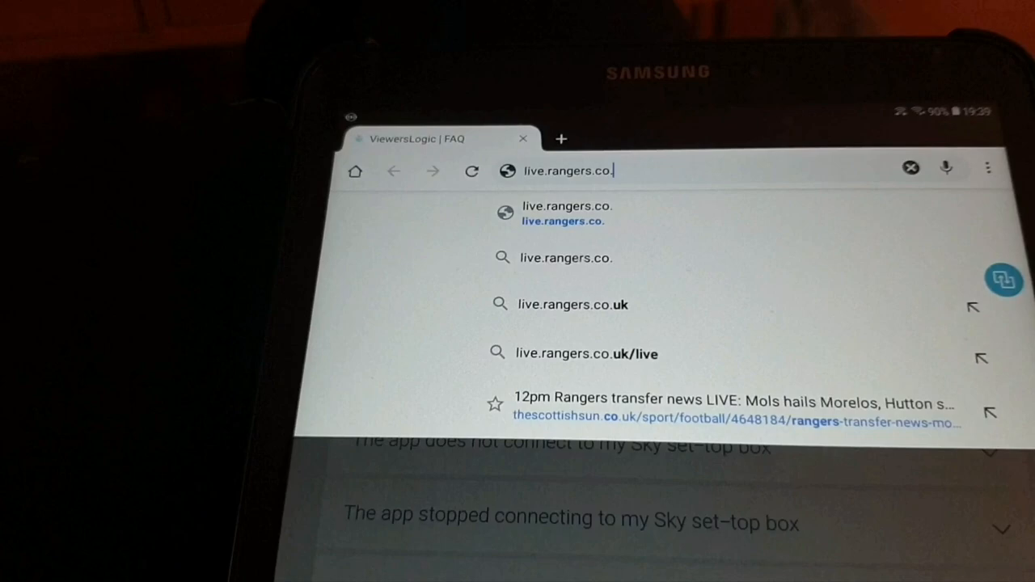
Load live.rangers.co.uk from the suggestion and bring up the Login form via the account icon.
left_click(569, 304)
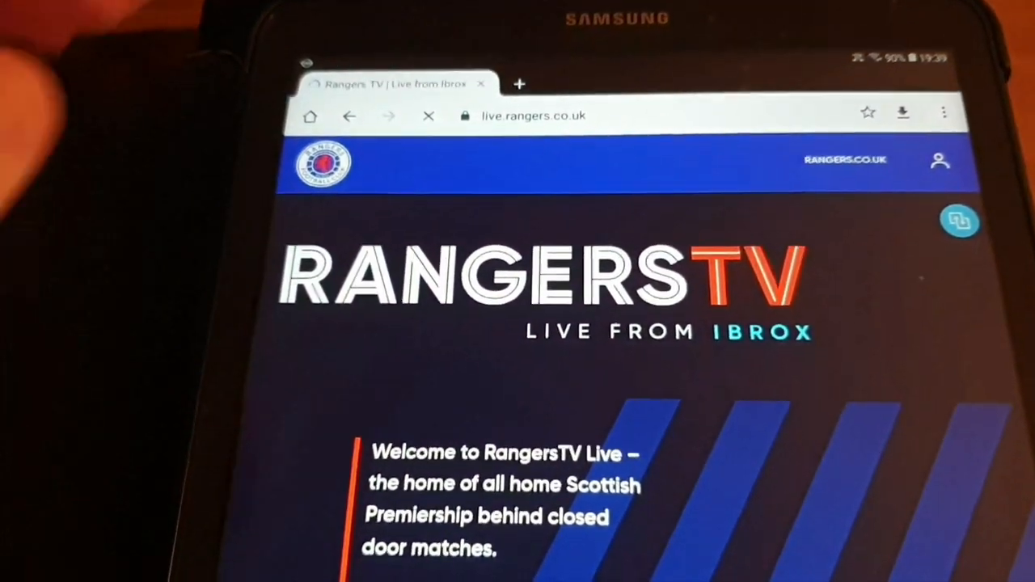
left_click(942, 161)
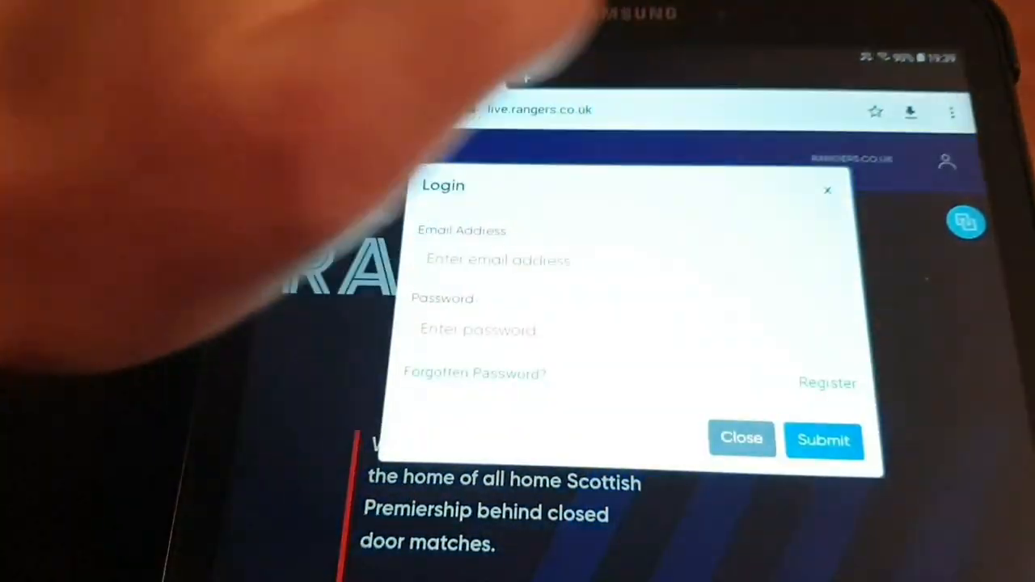